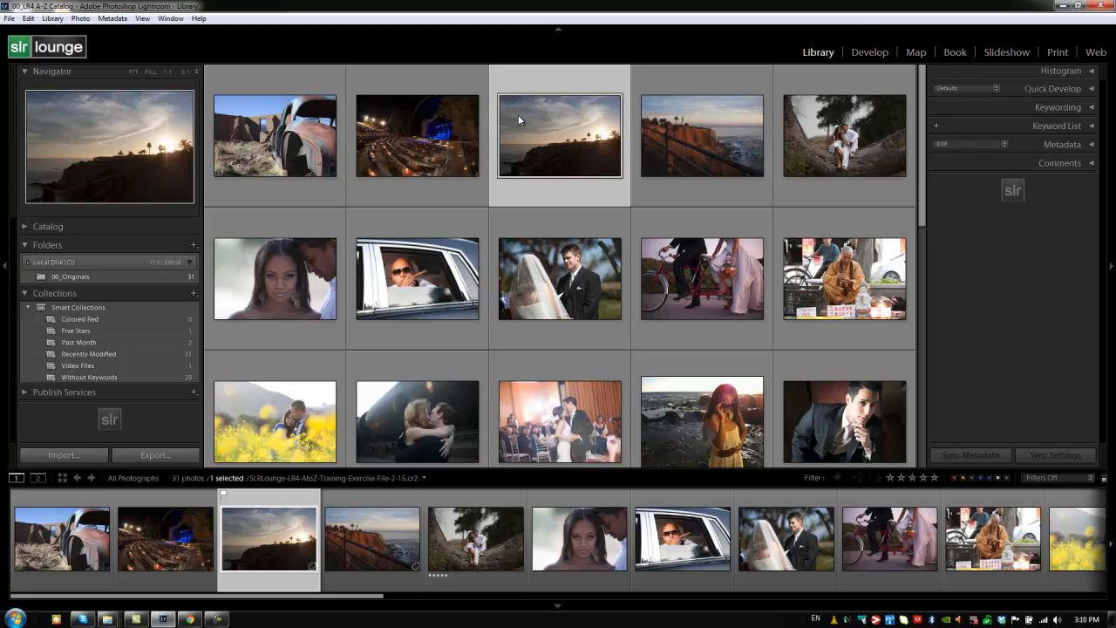
mouse_move(736, 120)
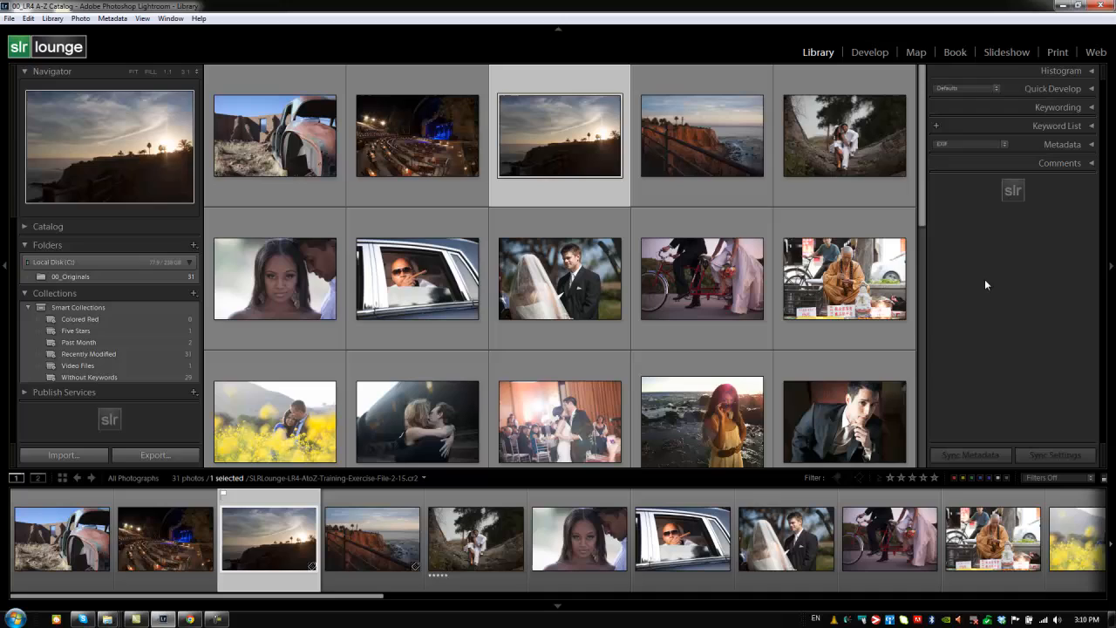
mouse_move(1022, 214)
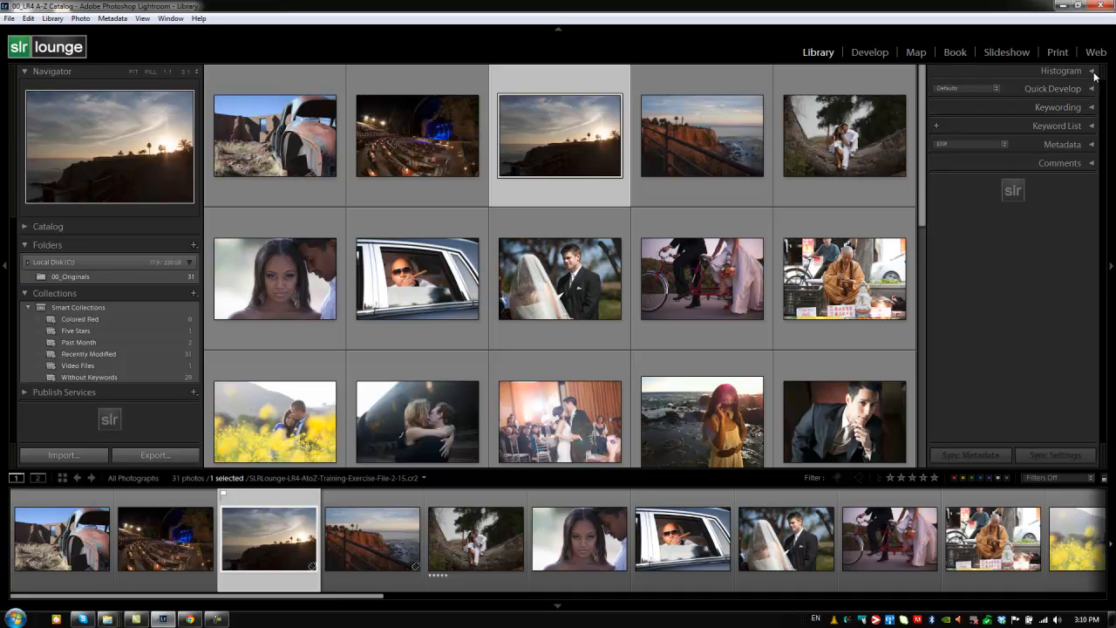
Expand the Histogram panel and view the coastal cliff, tandem bicycle and bride-and-groom histograms.
left_click(1060, 70)
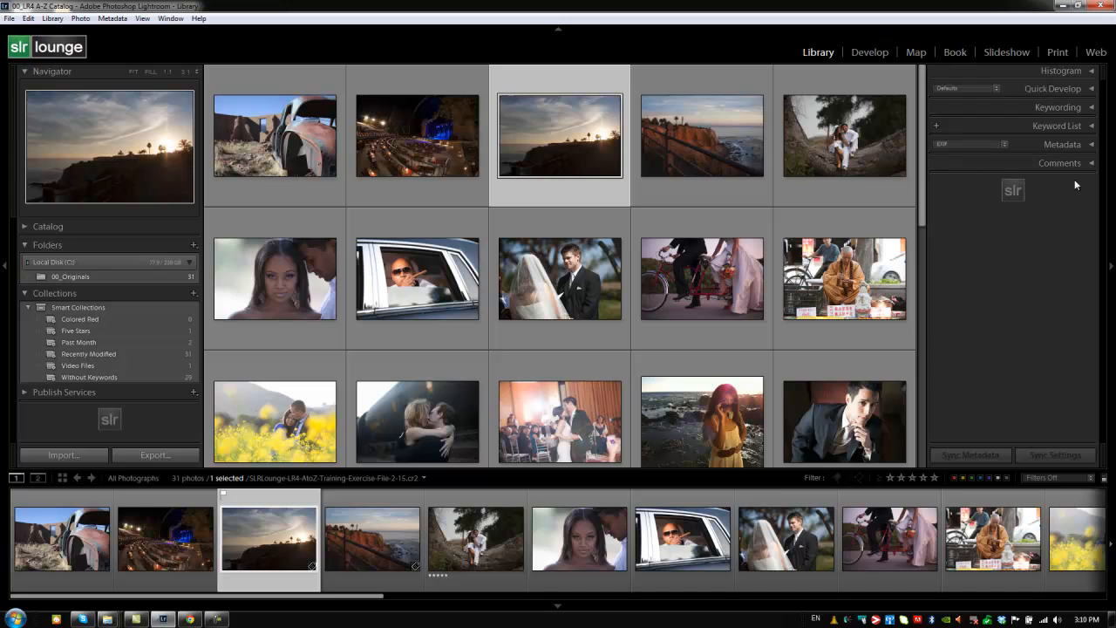
mouse_move(1024, 193)
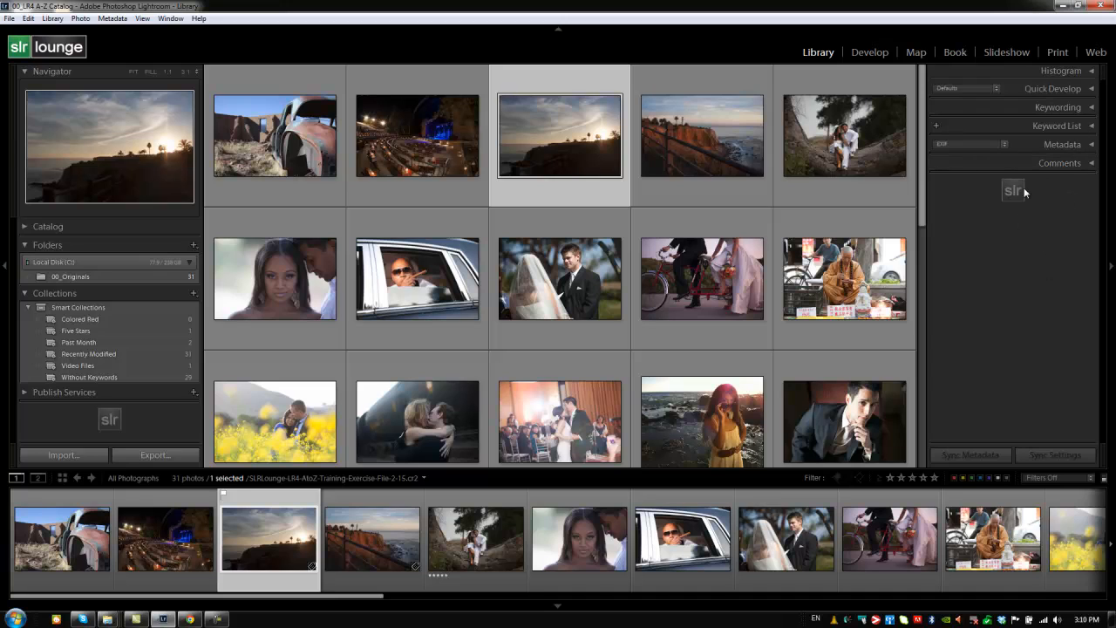
mouse_move(988, 203)
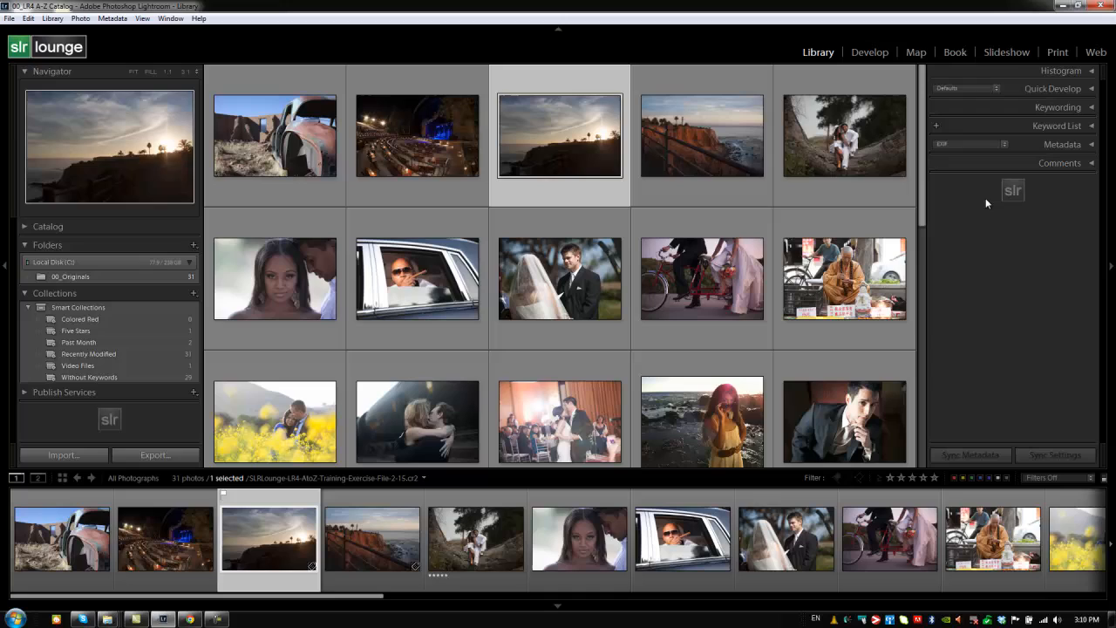
mouse_move(1058, 167)
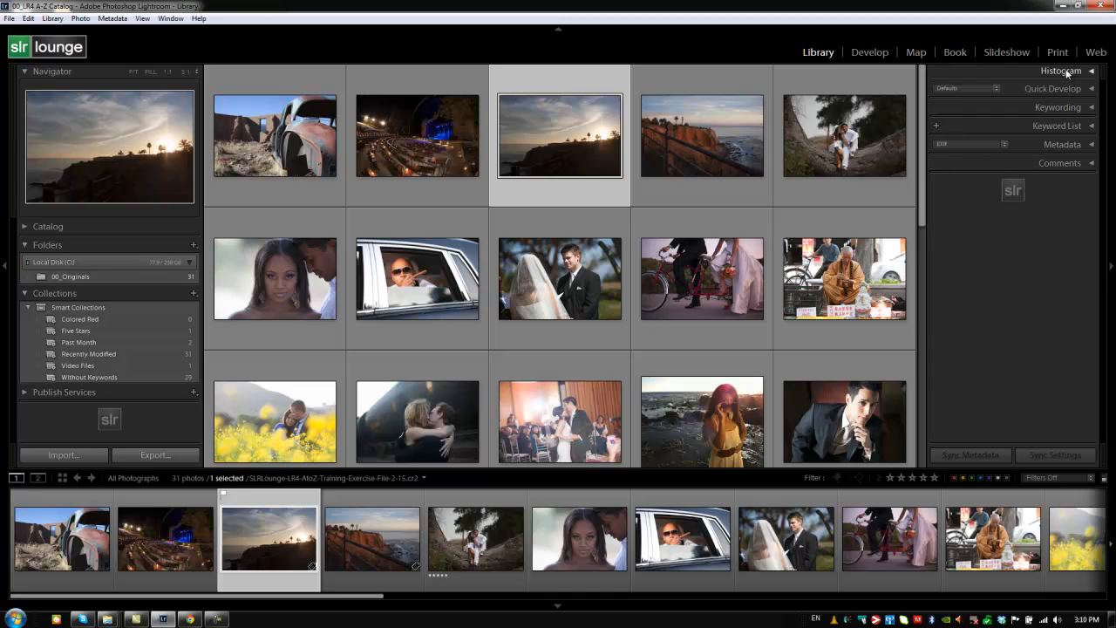
mouse_move(1053, 97)
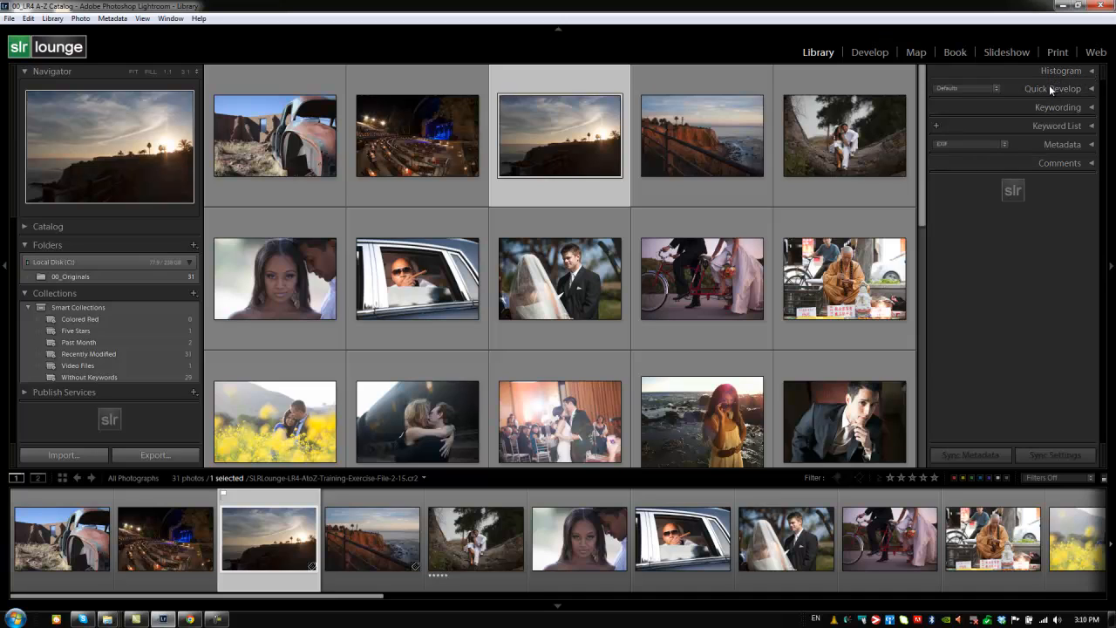
mouse_move(1051, 112)
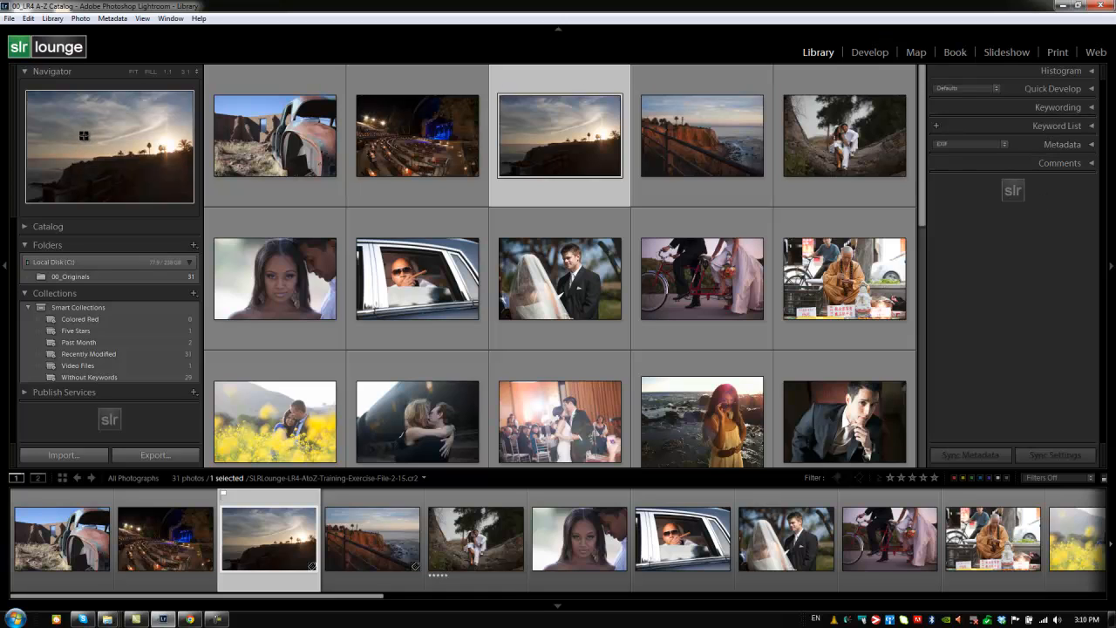
mouse_move(48, 302)
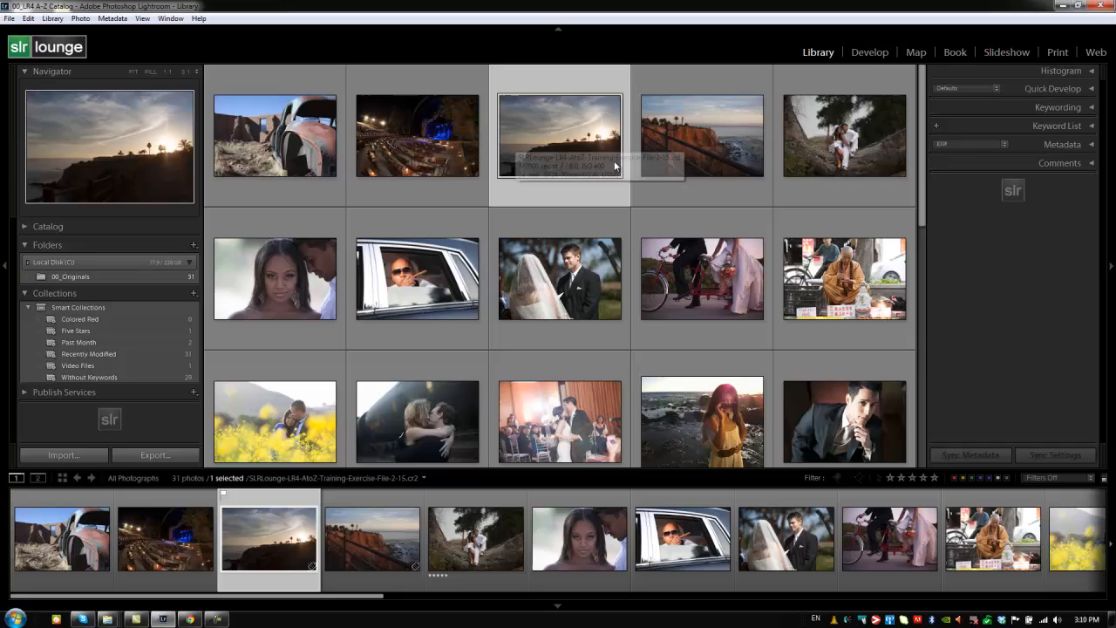
mouse_move(606, 155)
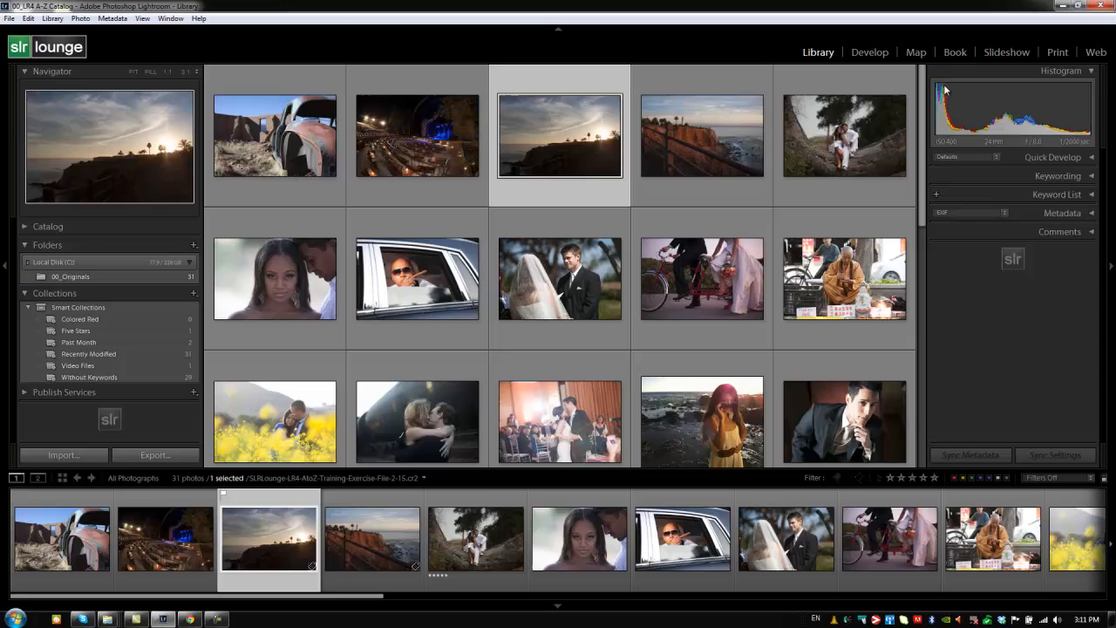
mouse_move(1077, 122)
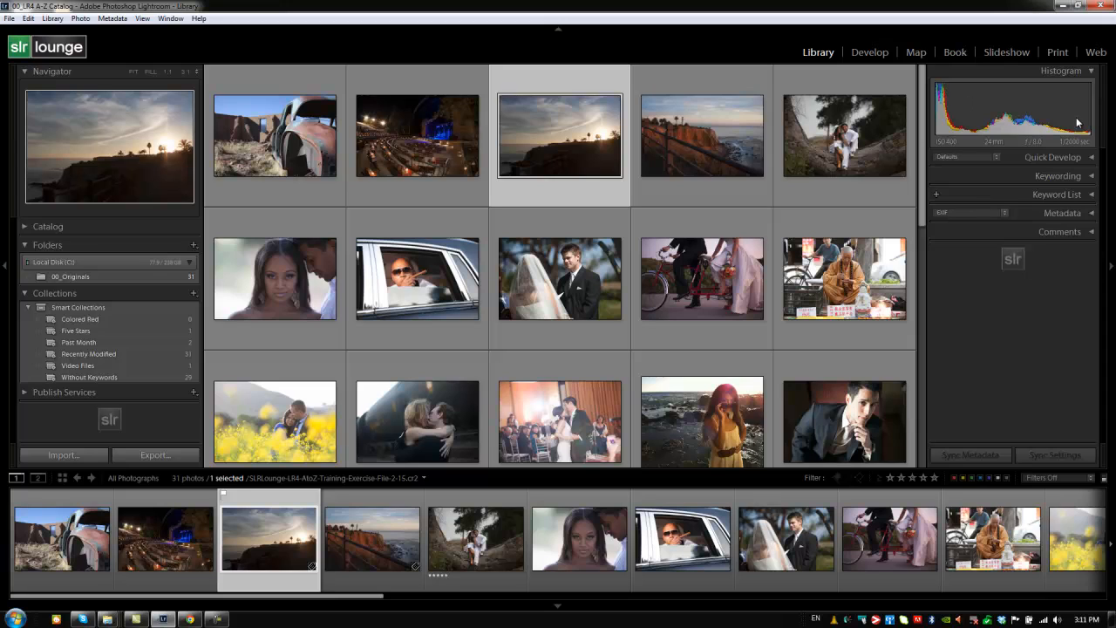
mouse_move(1001, 130)
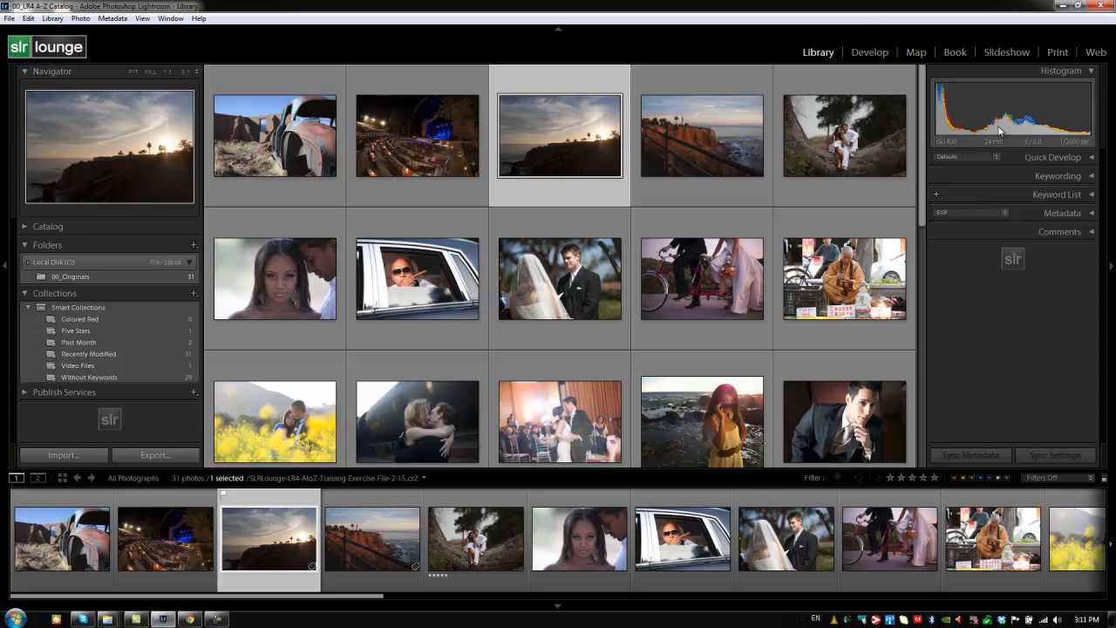
mouse_move(702, 135)
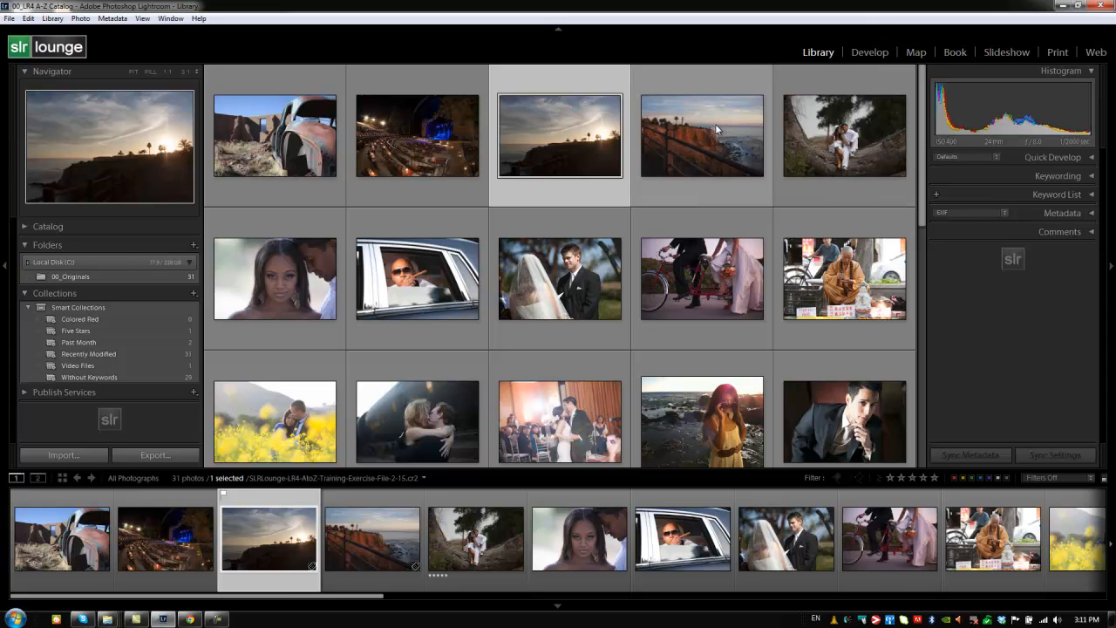
left_click(702, 135)
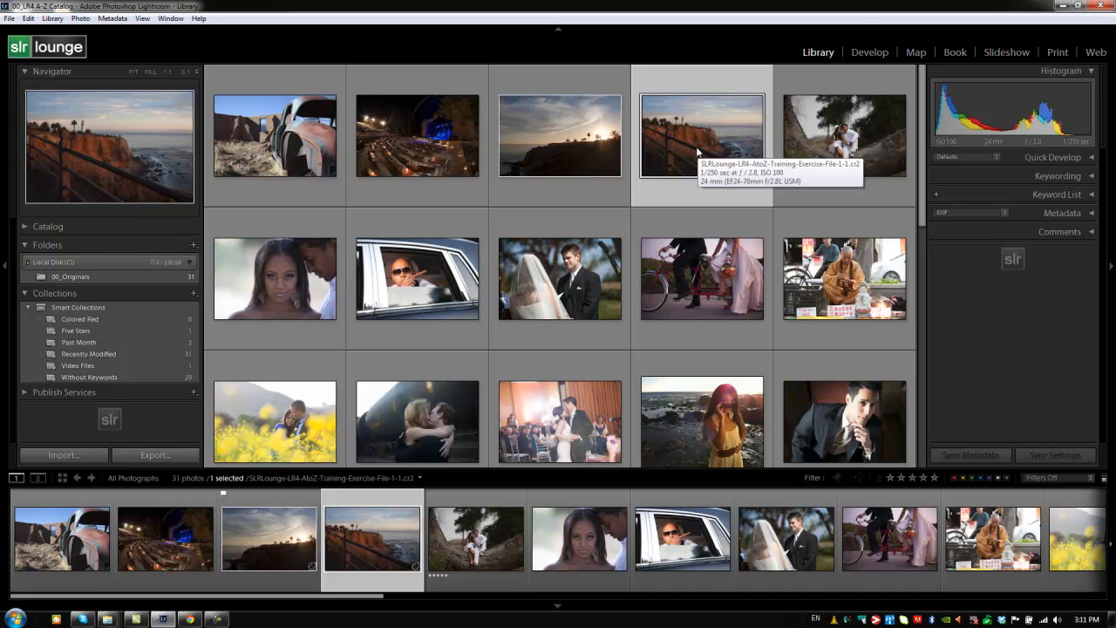
mouse_move(940, 146)
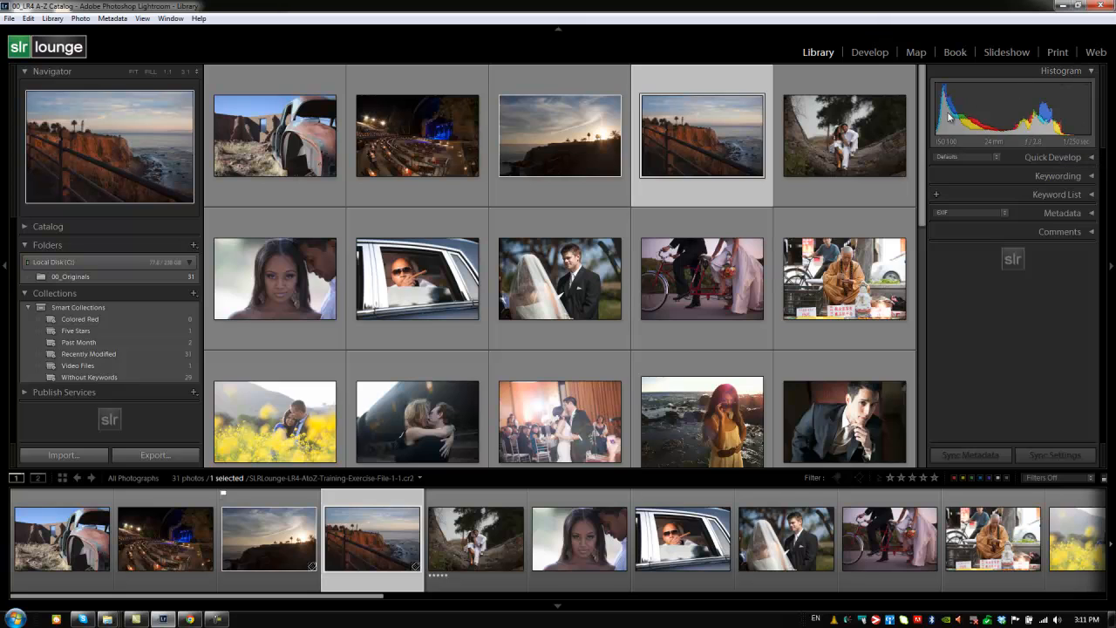
left_click(702, 278)
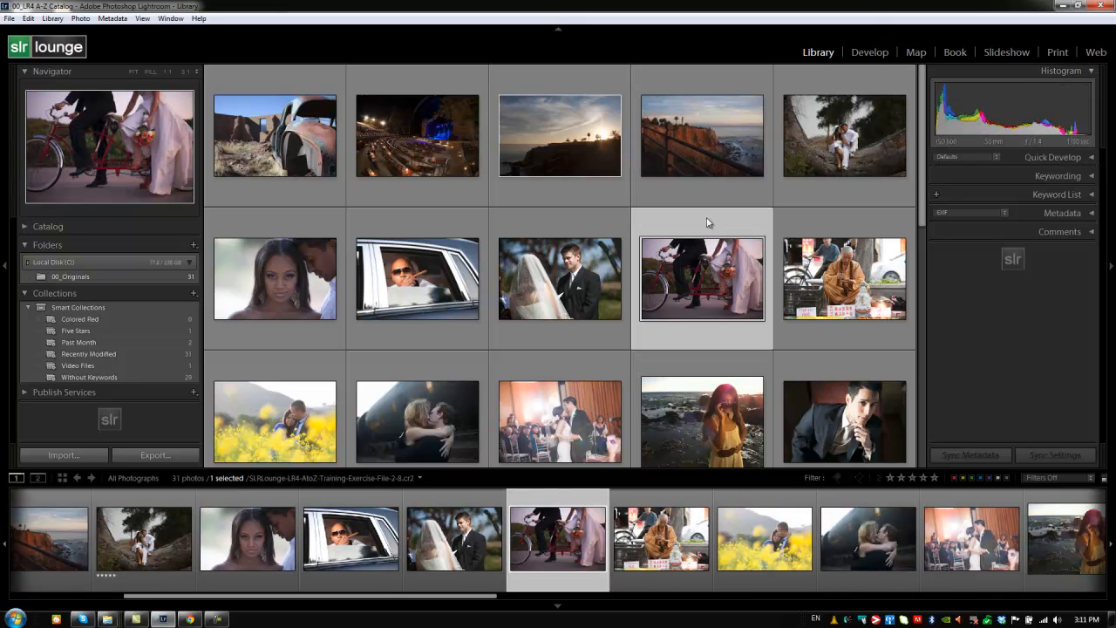
left_click(559, 277)
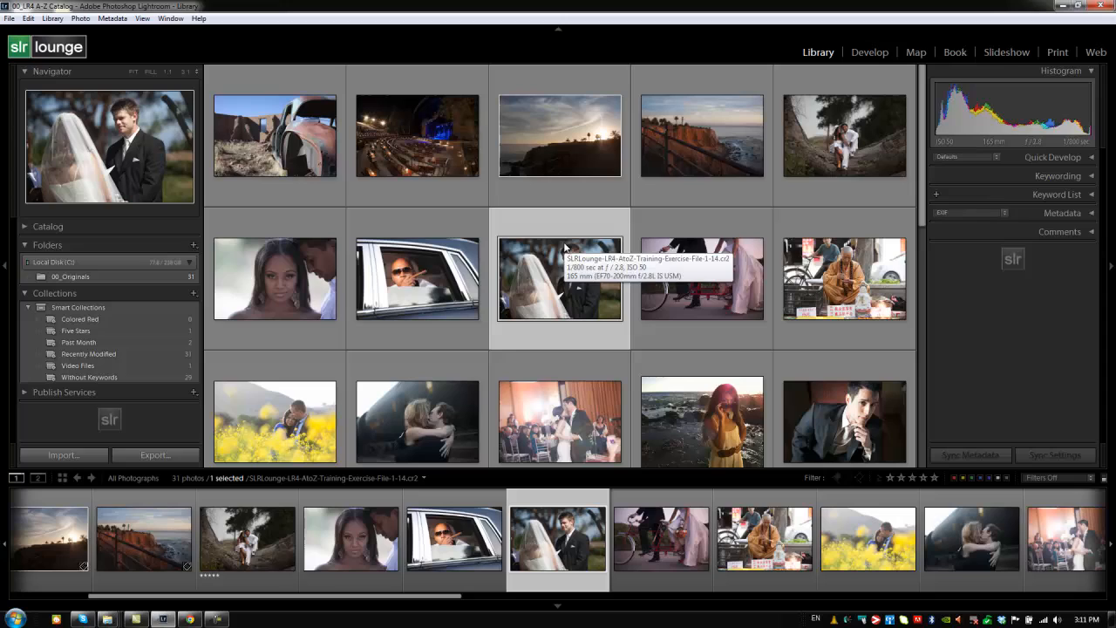
mouse_move(567, 237)
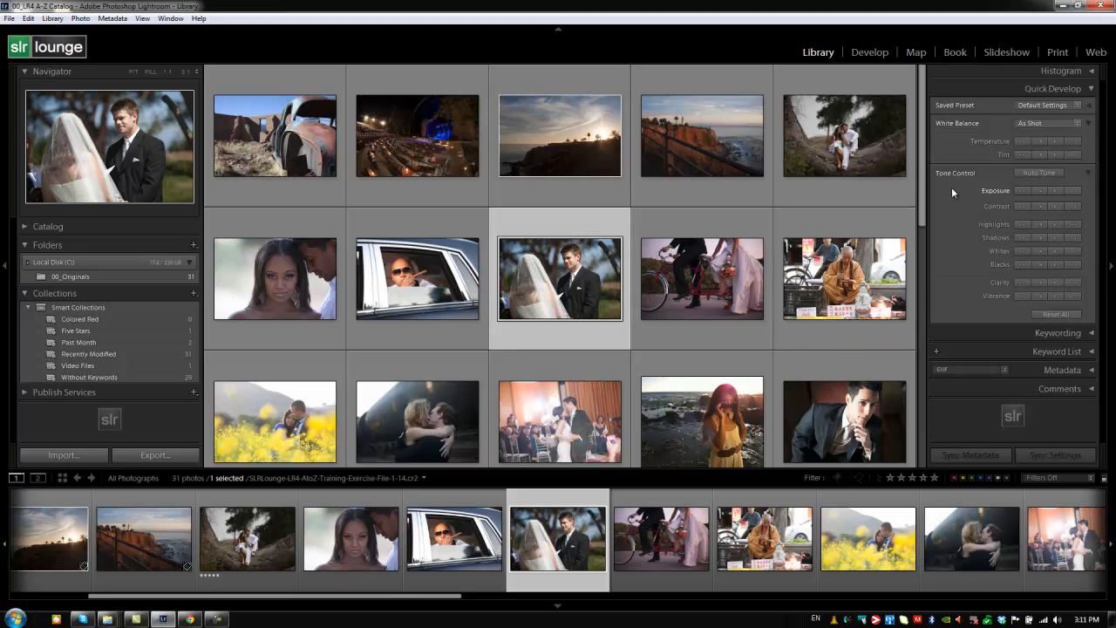
mouse_move(1002, 140)
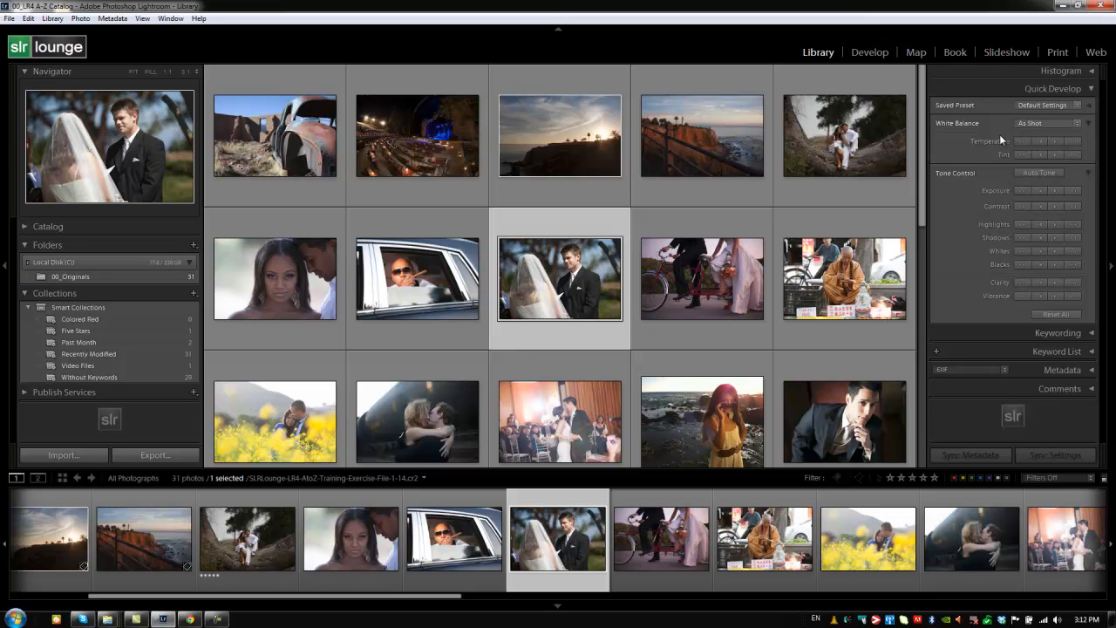
mouse_move(1016, 131)
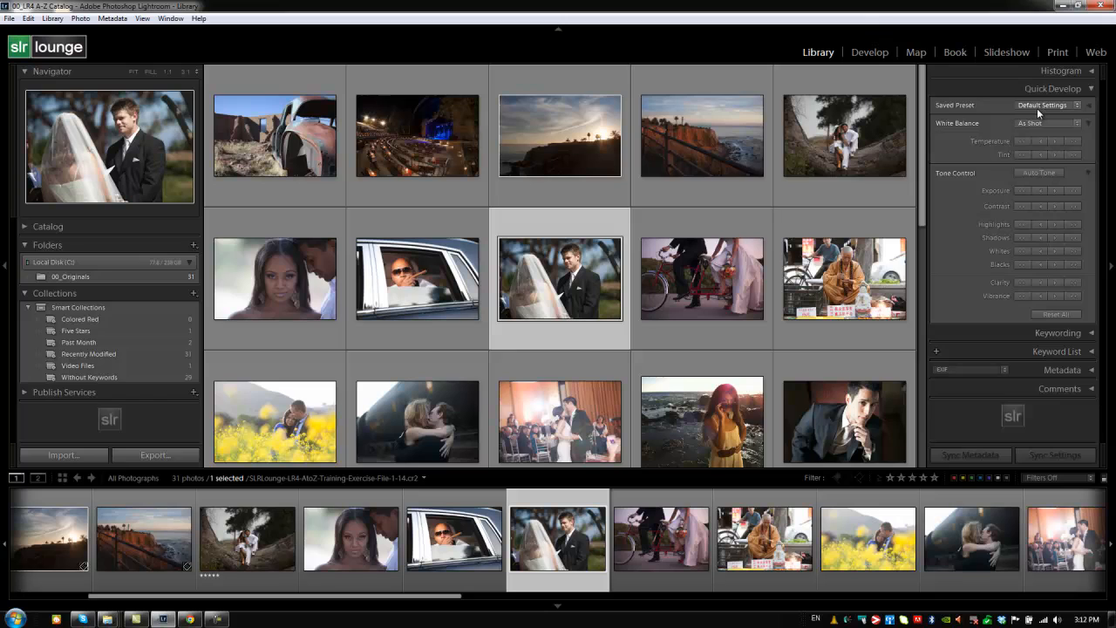
mouse_move(1040, 209)
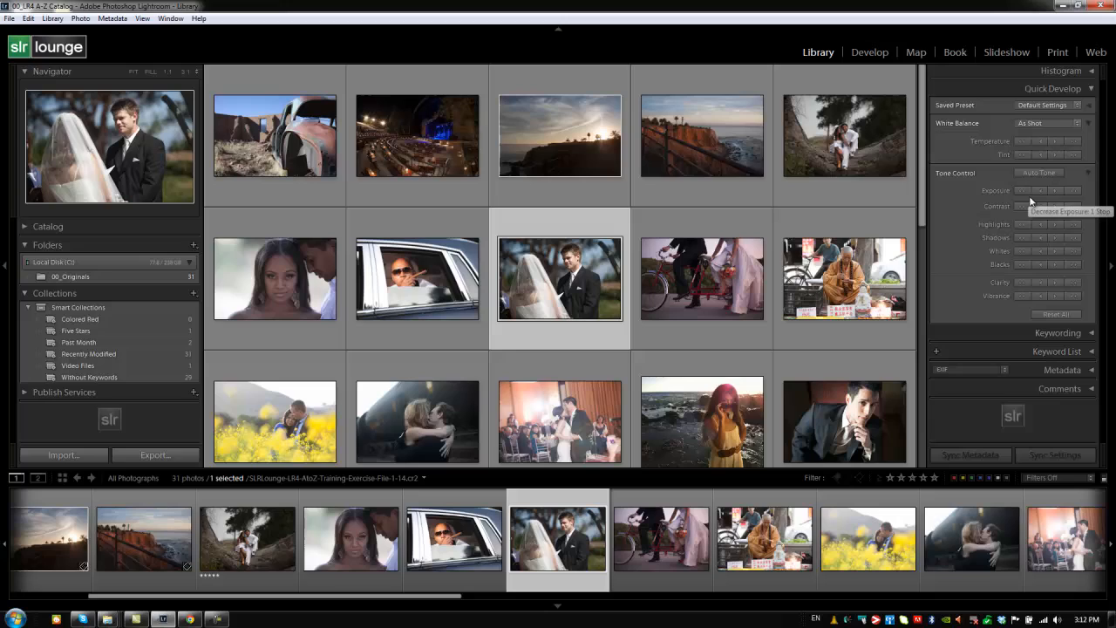
mouse_move(1038, 142)
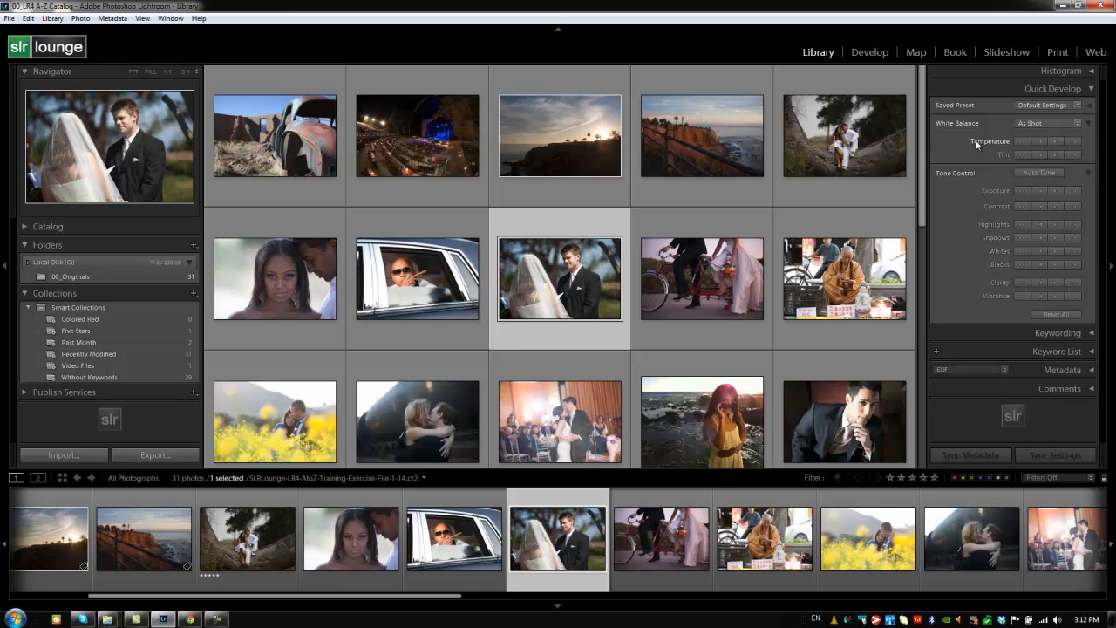
mouse_move(976, 131)
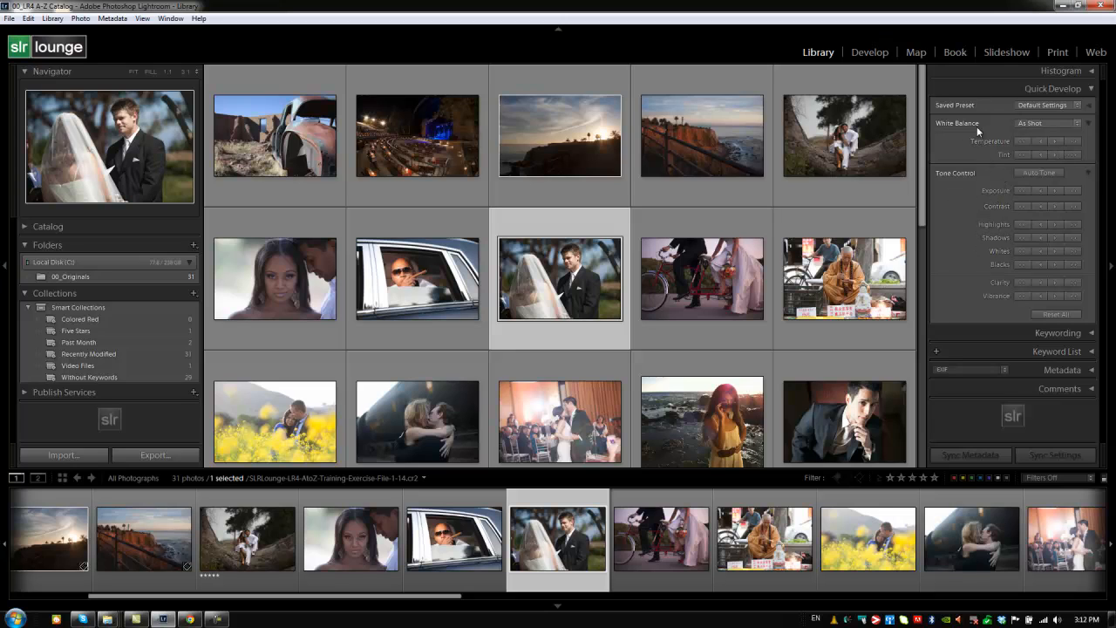
mouse_move(1011, 205)
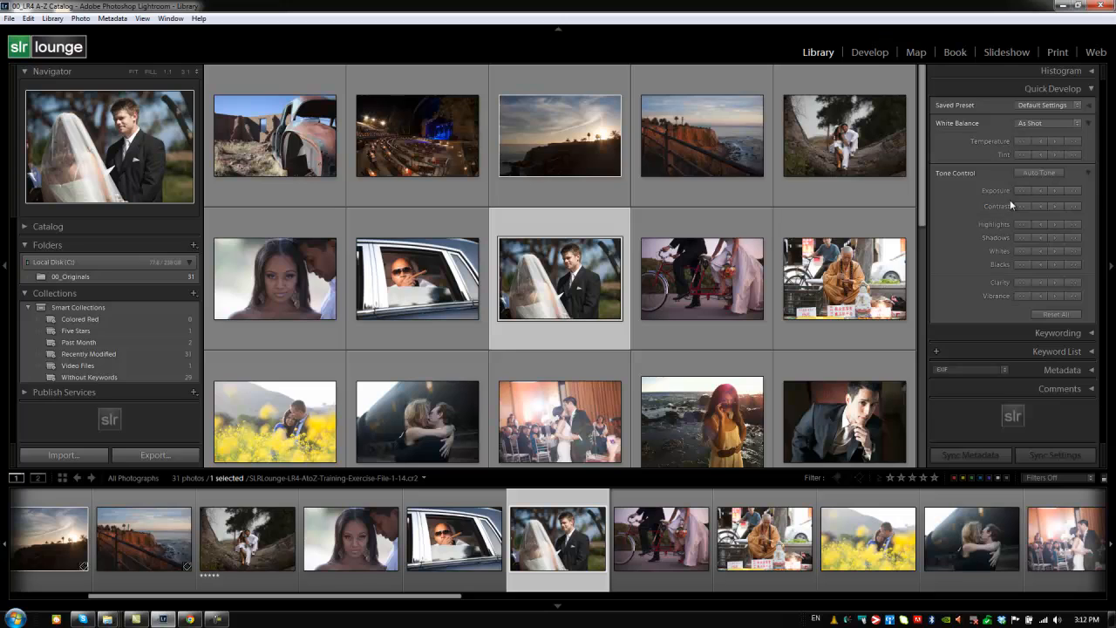
mouse_move(977, 112)
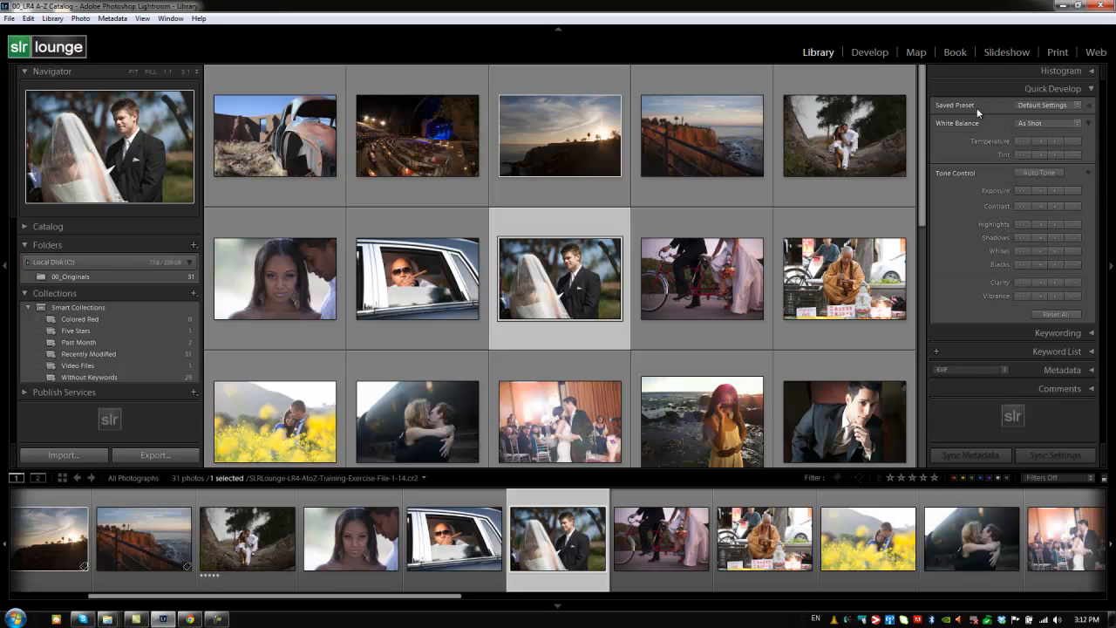
mouse_move(983, 112)
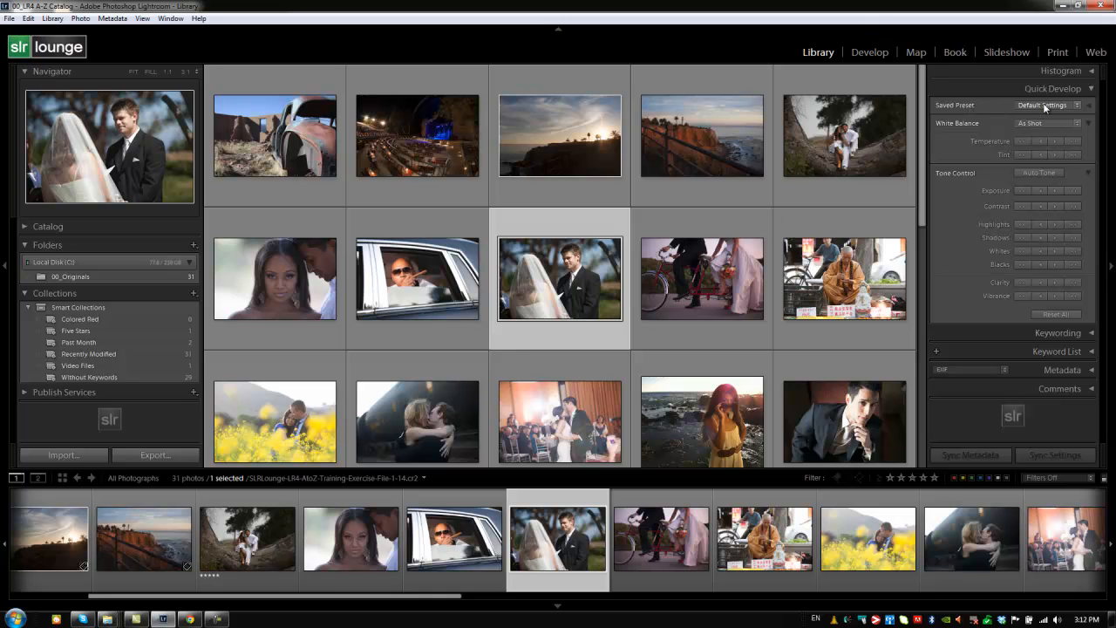
left_click(1046, 105)
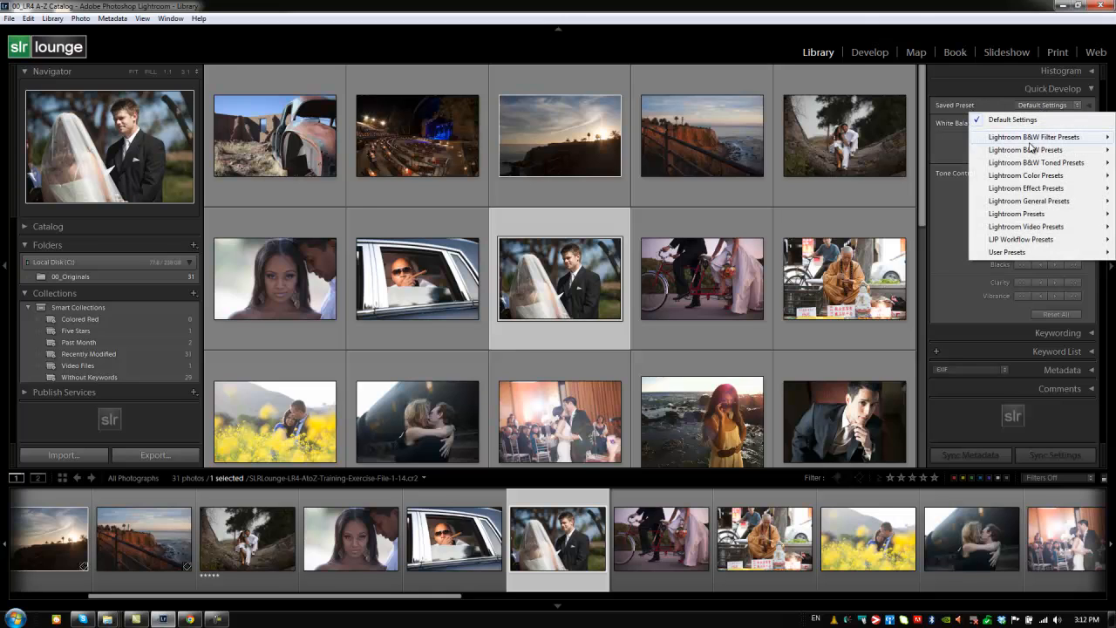
mouse_move(1037, 136)
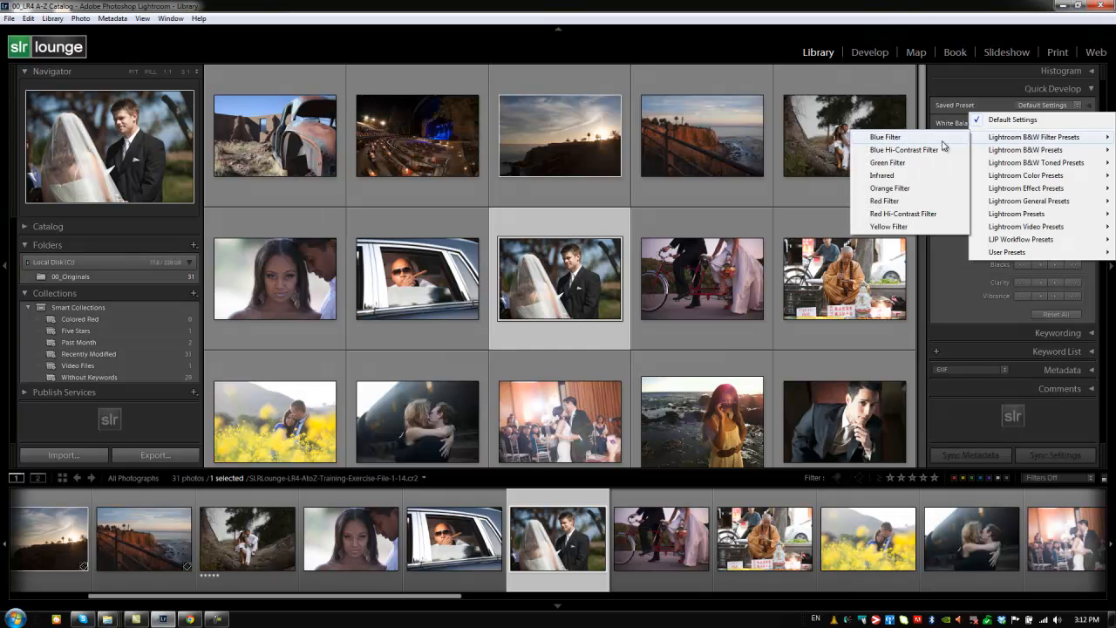
left_click(885, 137)
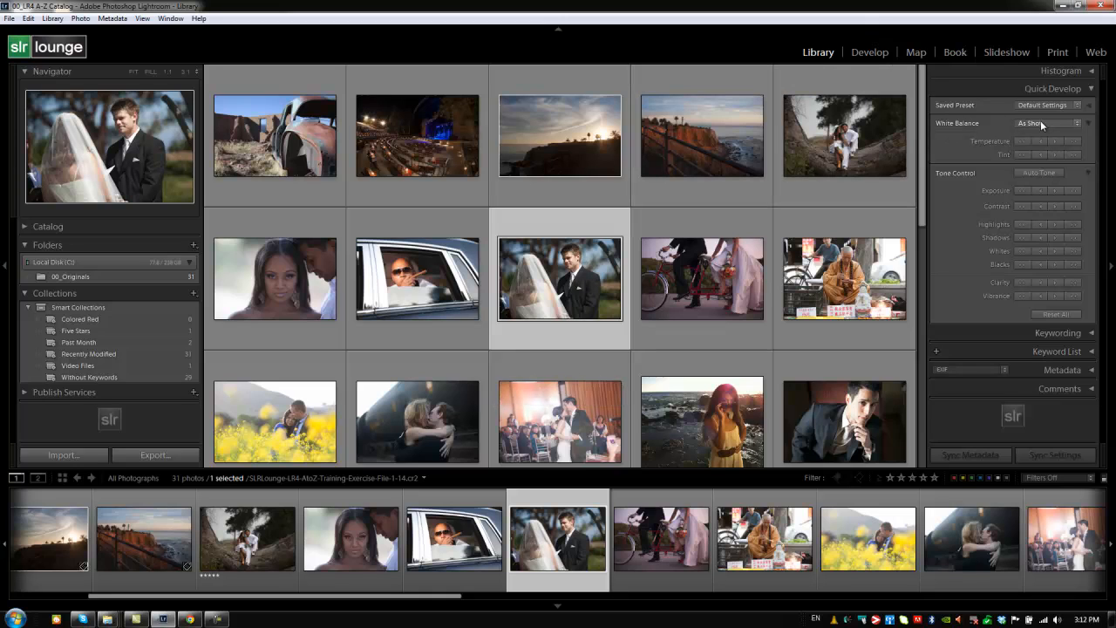
Pick a different white balance preset from the Quick Develop dropdown for the bride photo.
left_click(1046, 123)
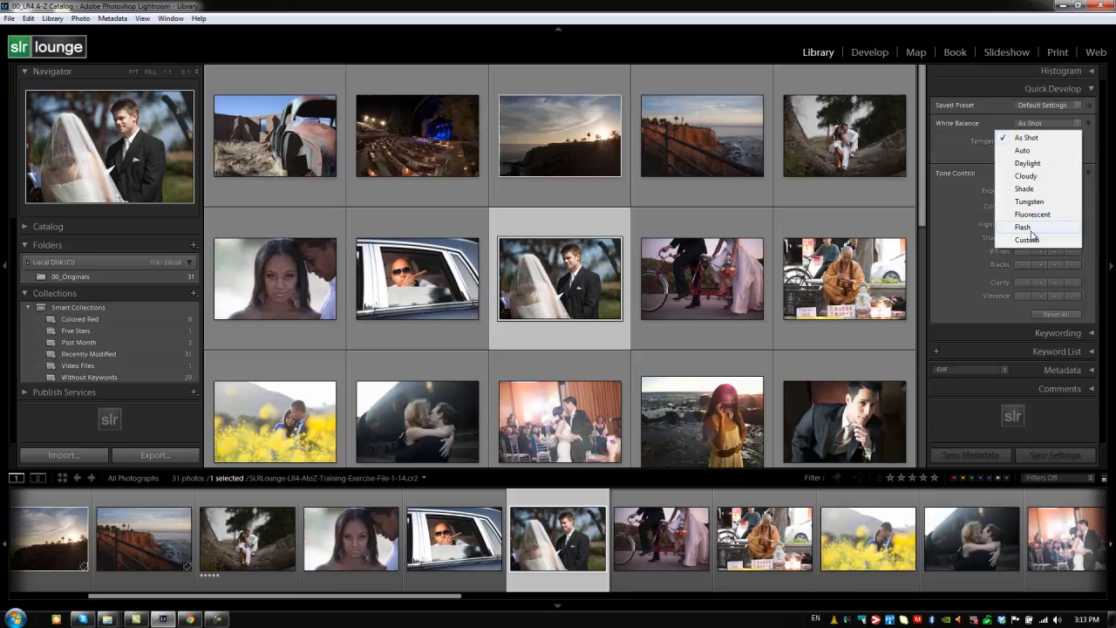
left_click(1027, 239)
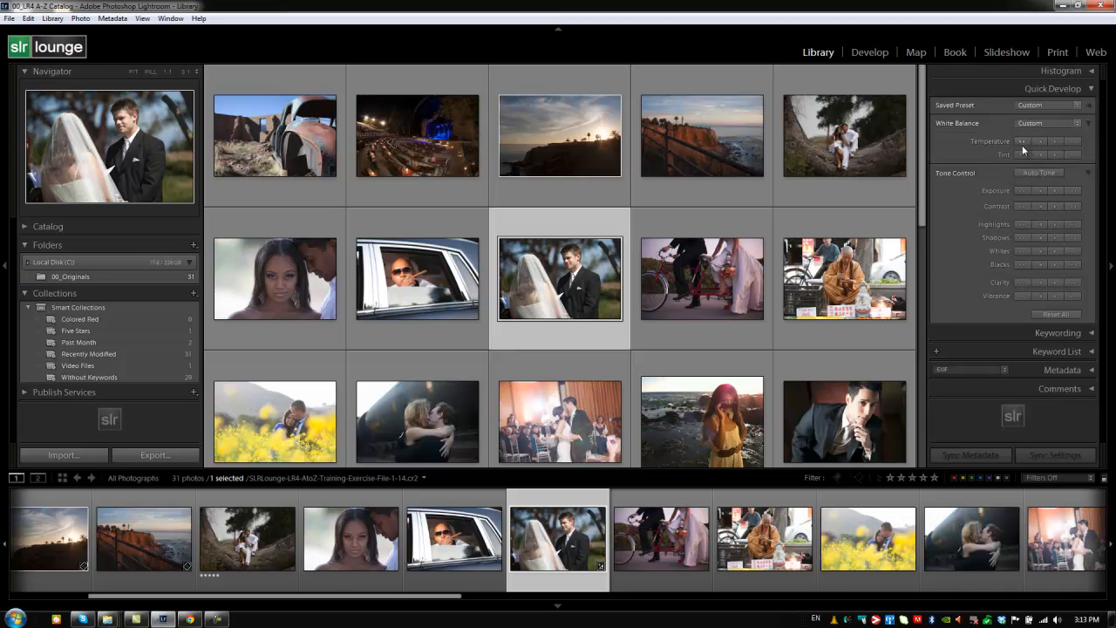
mouse_move(1016, 157)
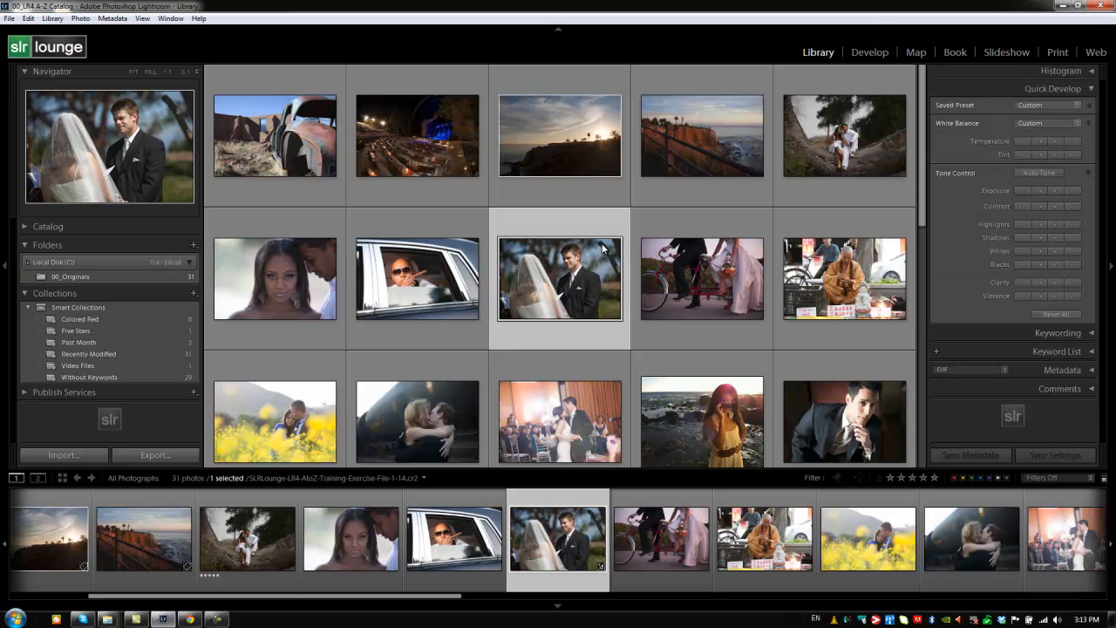
mouse_move(721, 244)
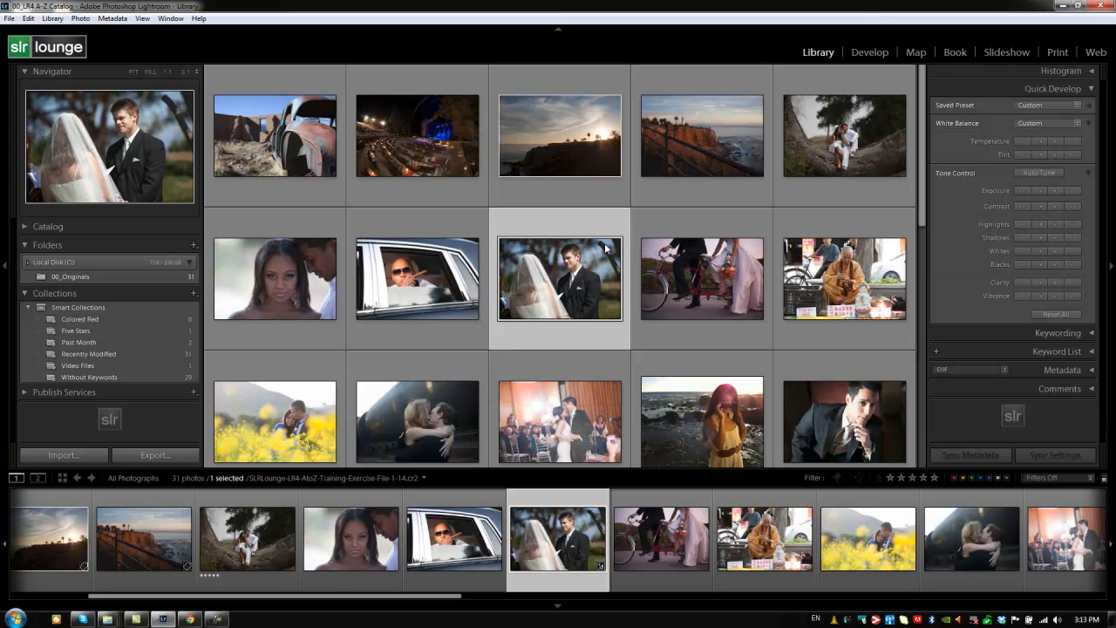
mouse_move(992, 271)
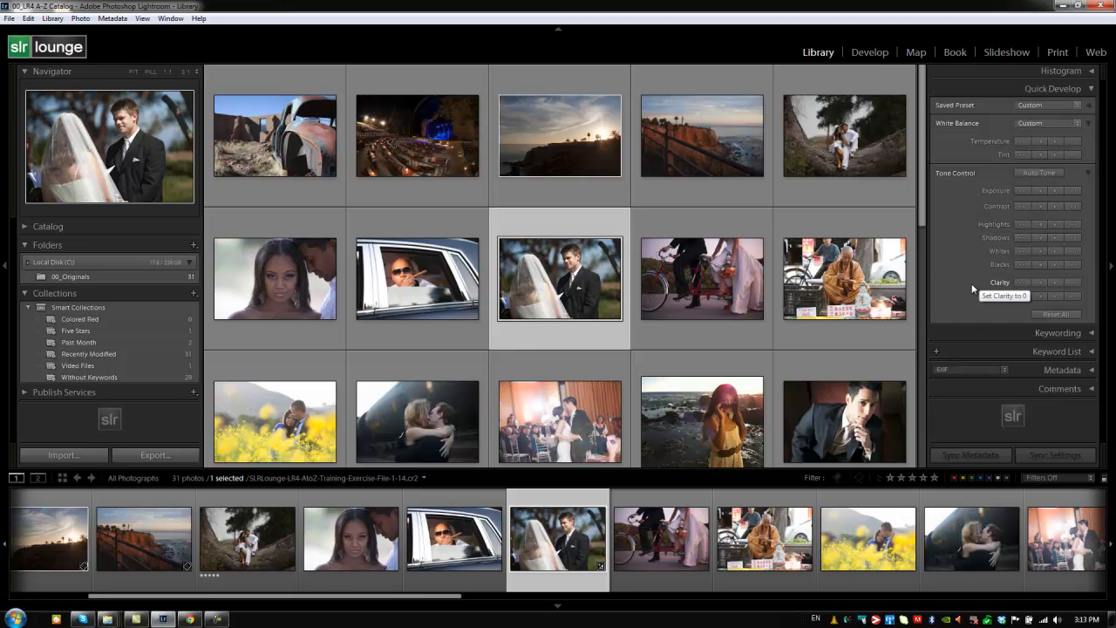
Use Reset All in Quick Develop to undo the bride photo's adjustments.
left_click(1054, 314)
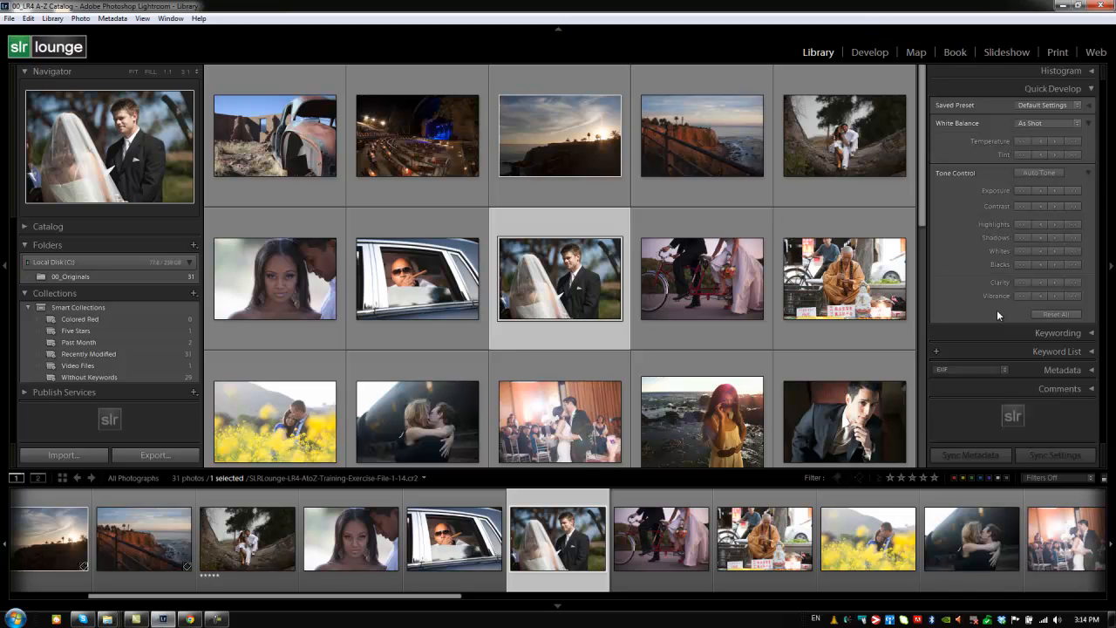
mouse_move(1038, 218)
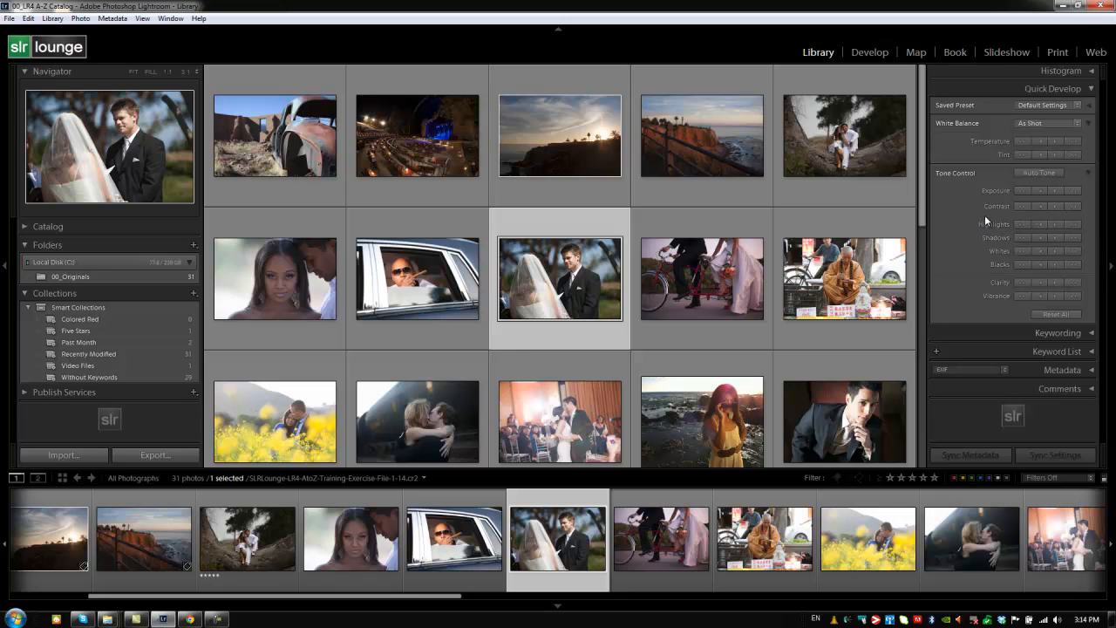
mouse_move(897, 70)
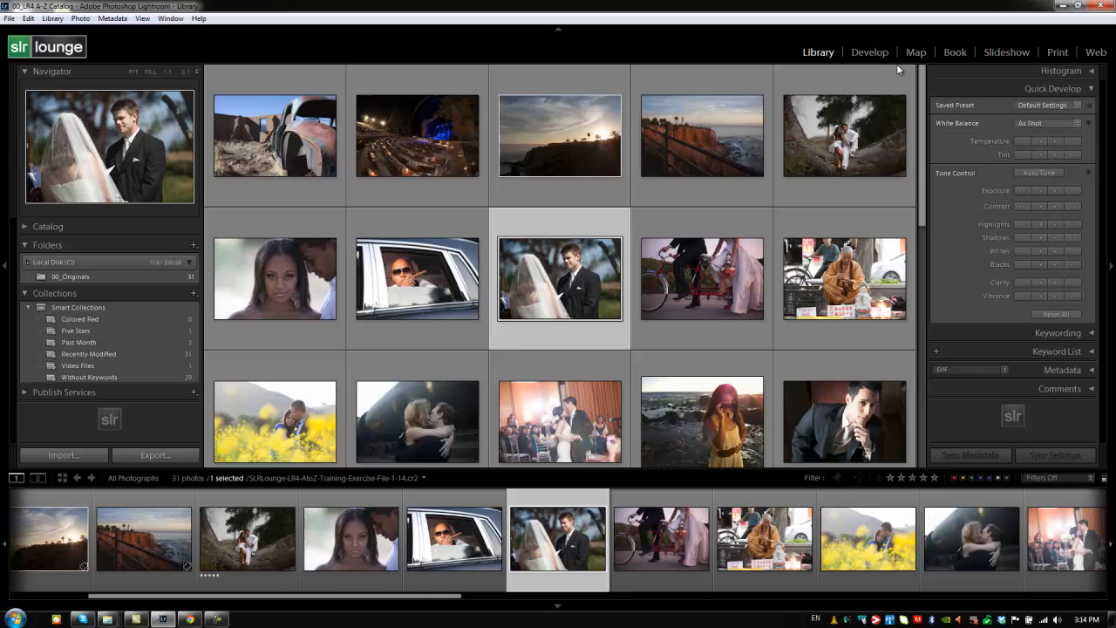
mouse_move(948, 159)
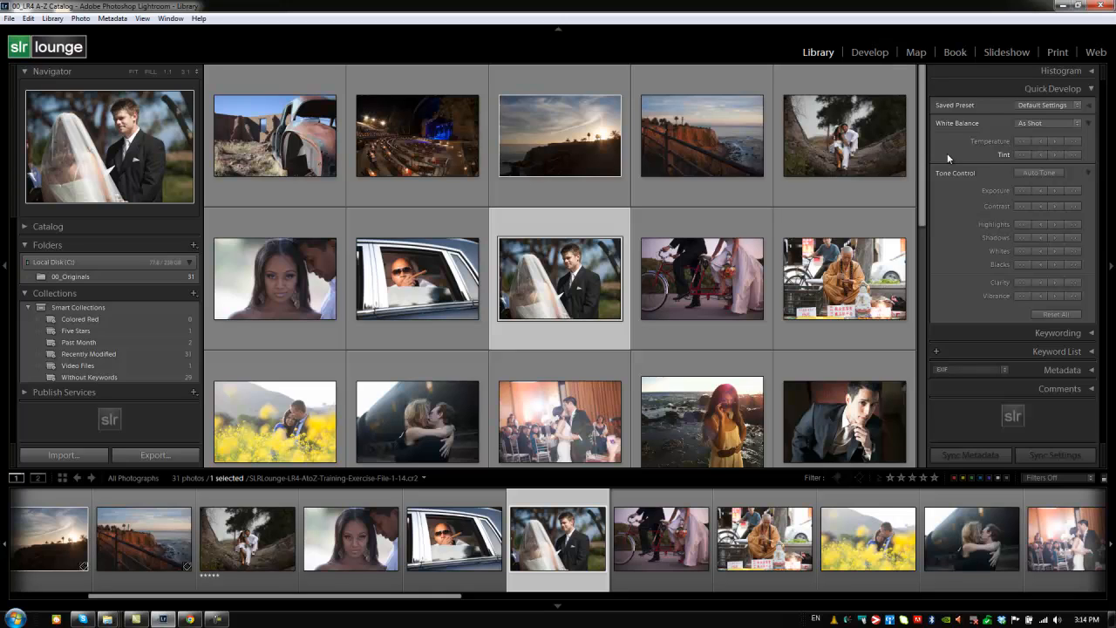